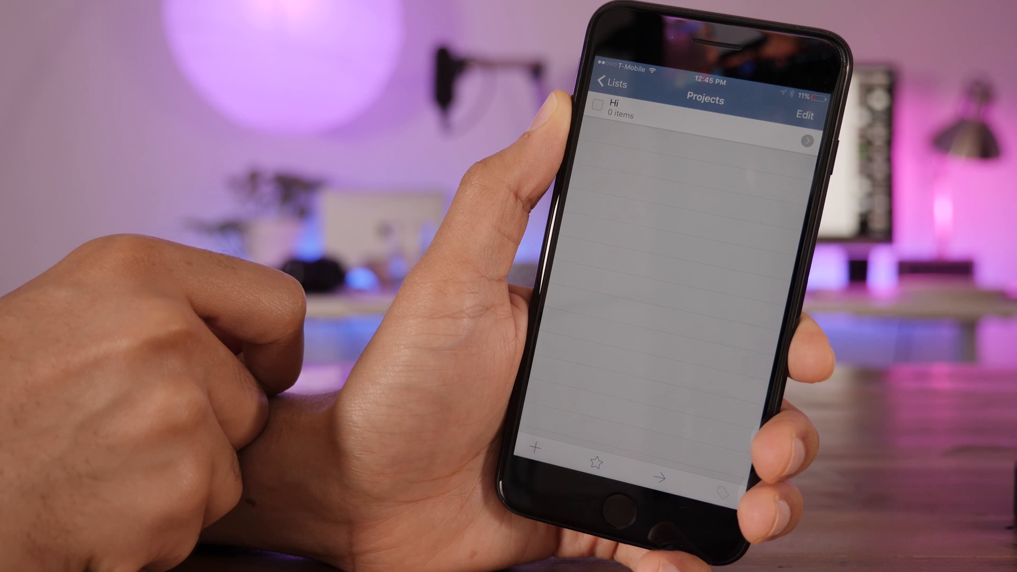
# Step: Leave Things 2's Projects screen for Things 3's main list of areas and projects
pyautogui.click(610, 81)
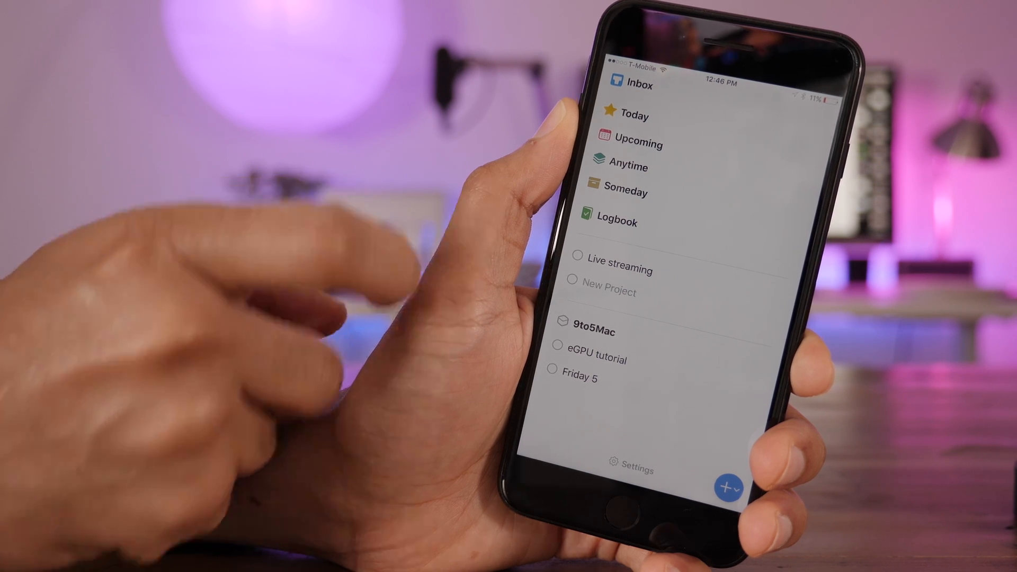
pyautogui.click(630, 470)
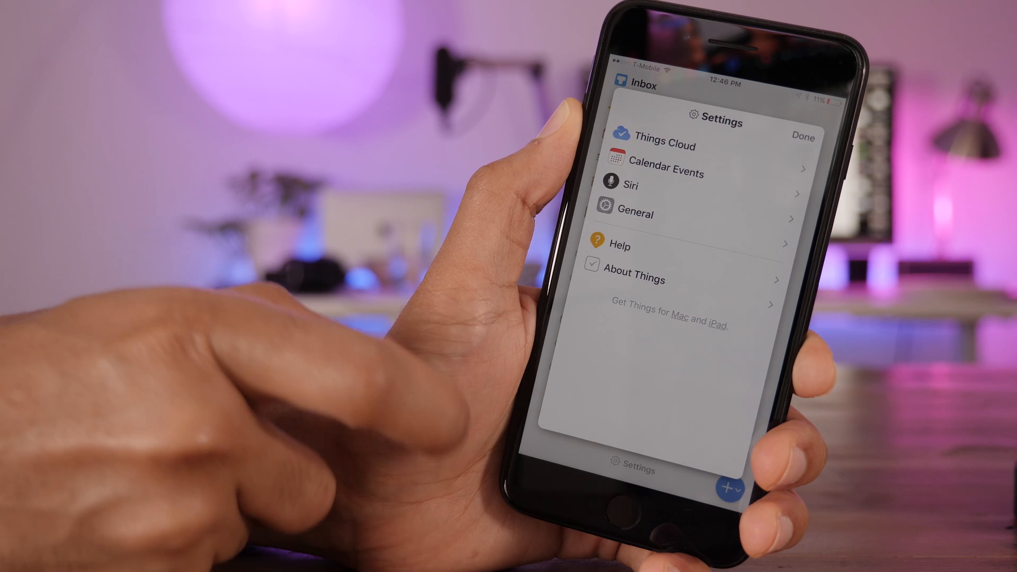
pyautogui.click(802, 137)
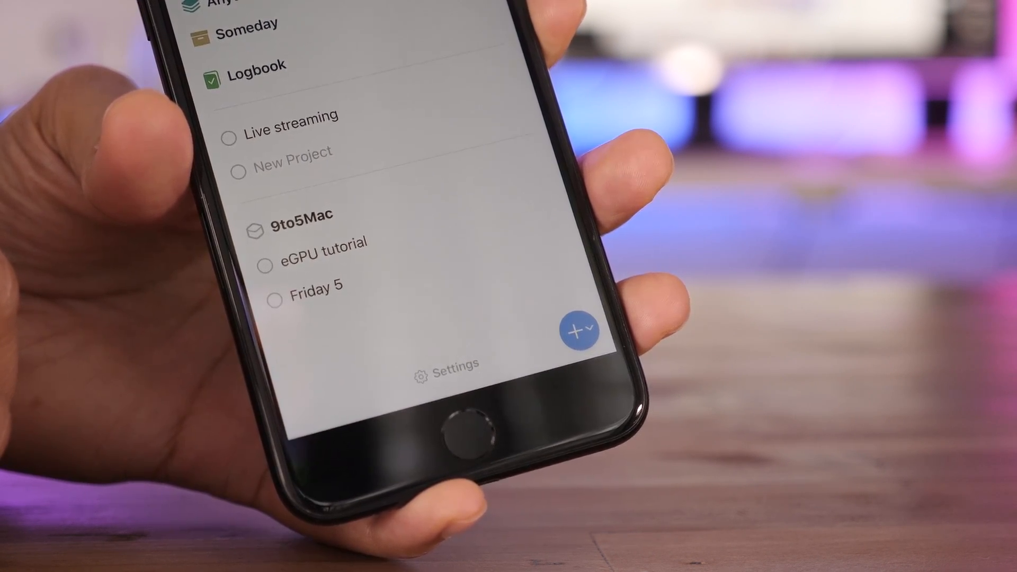
# Step: Add a New Project under the 9to5Mac area using the Magic Plus button and finish it
pyautogui.click(579, 330)
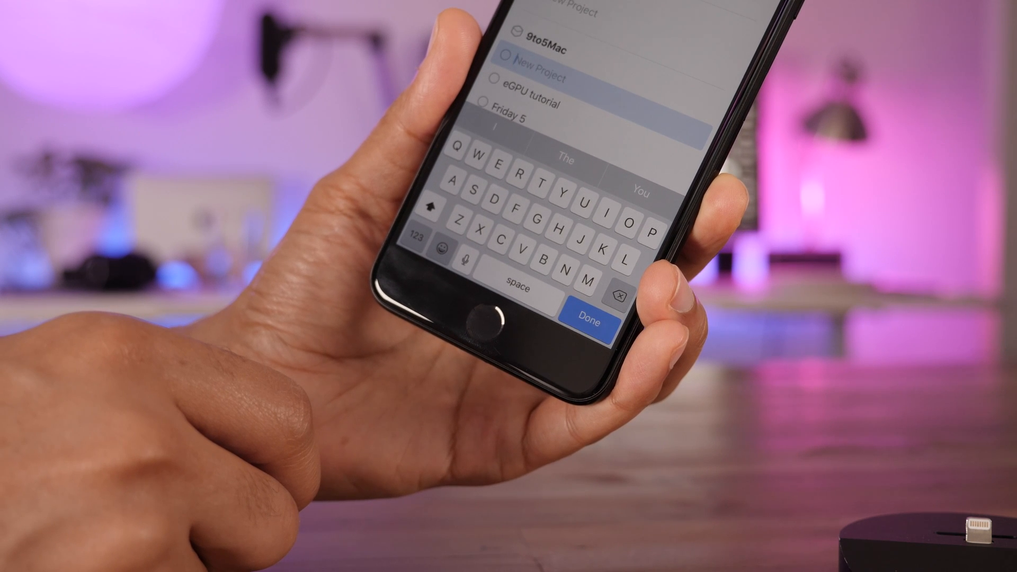
pyautogui.click(591, 321)
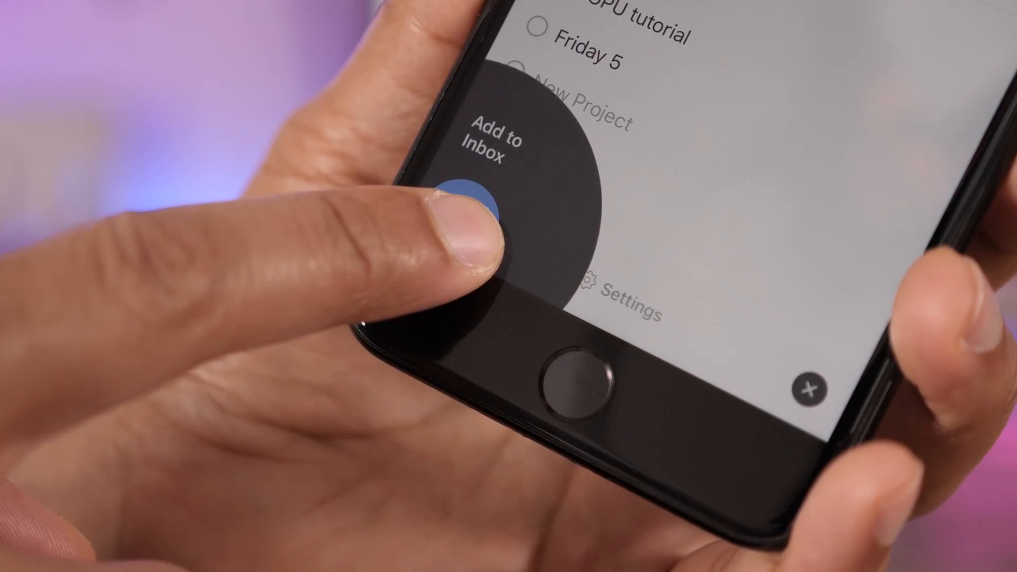
# Step: Create an Inbox to-do with checklist items 'Mail le…' and 'Drop', then save it
pyautogui.click(477, 195)
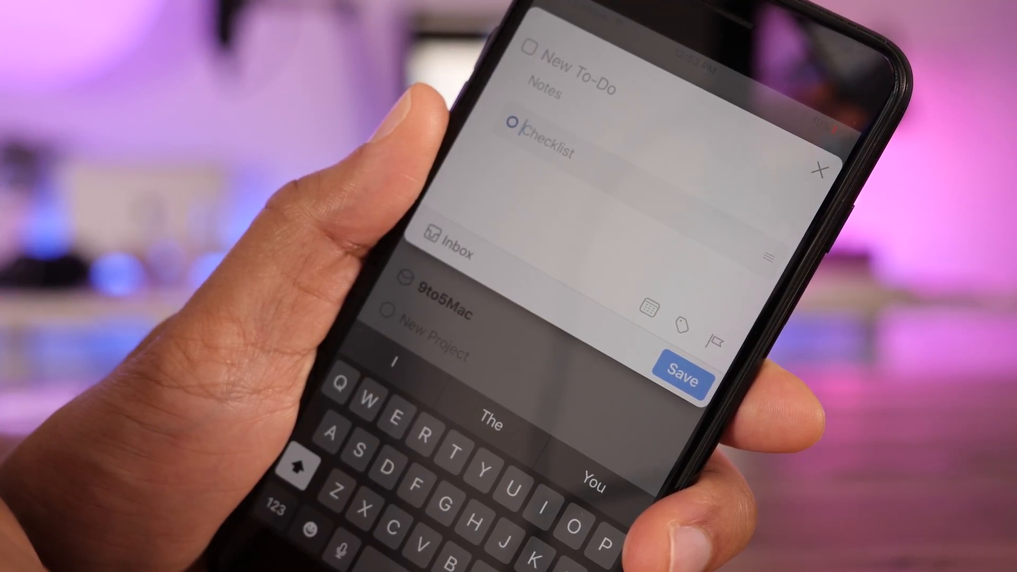
pyautogui.write('Mail letter')
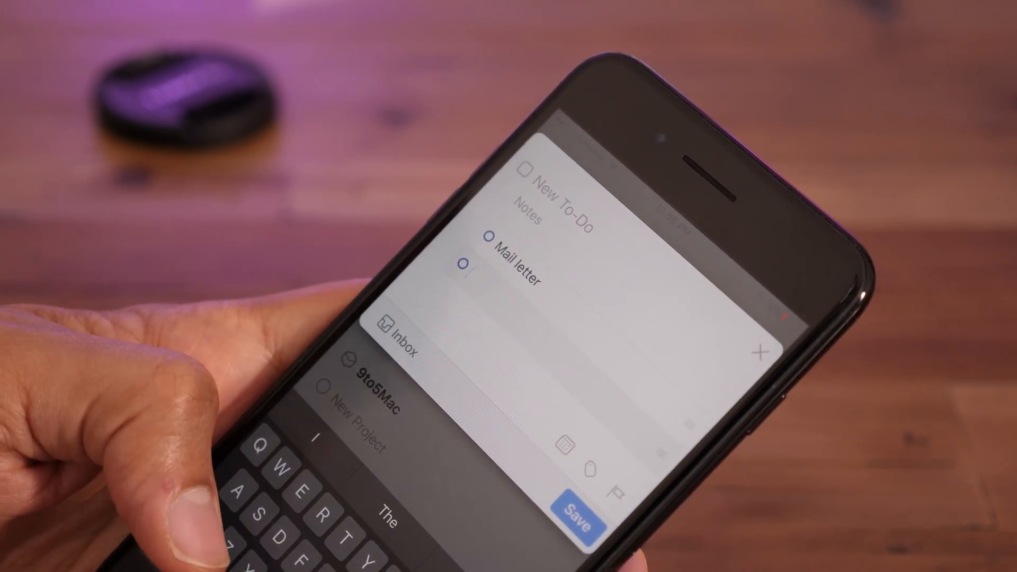
pyautogui.write('Drop')
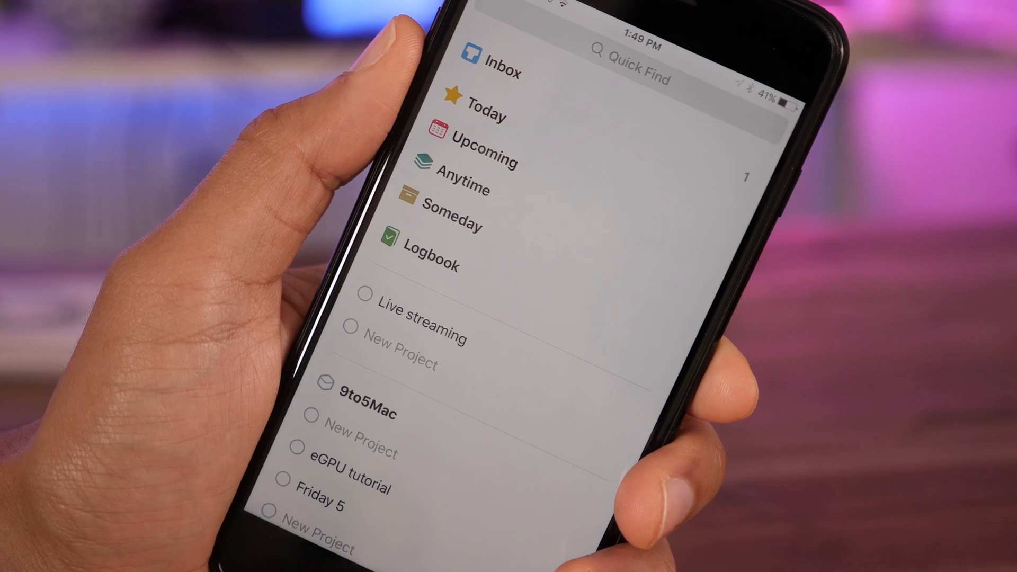
# Step: Search Quick Find for 'liv' to find a list to switch to
pyautogui.click(369, 395)
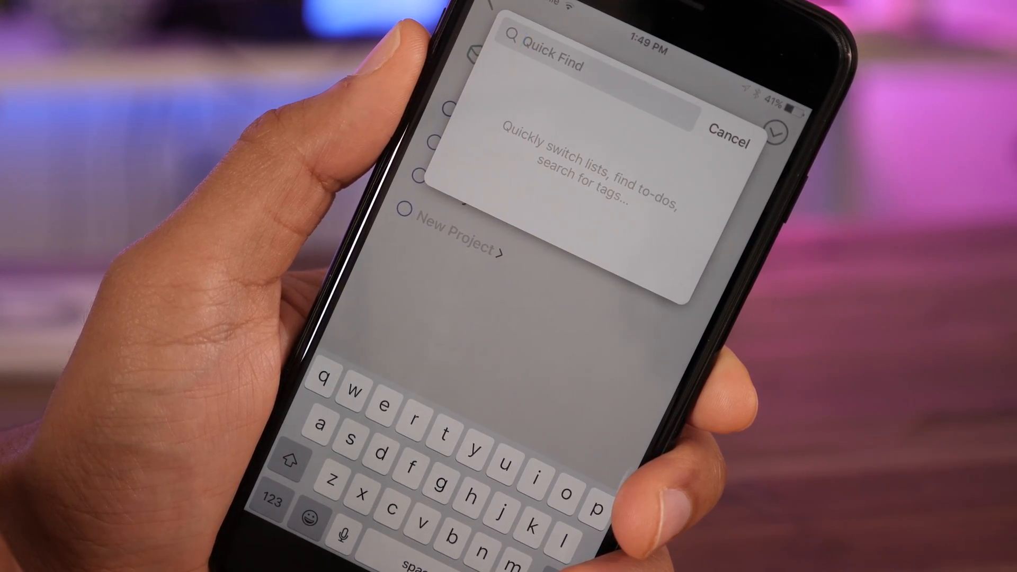
pyautogui.write('liv')
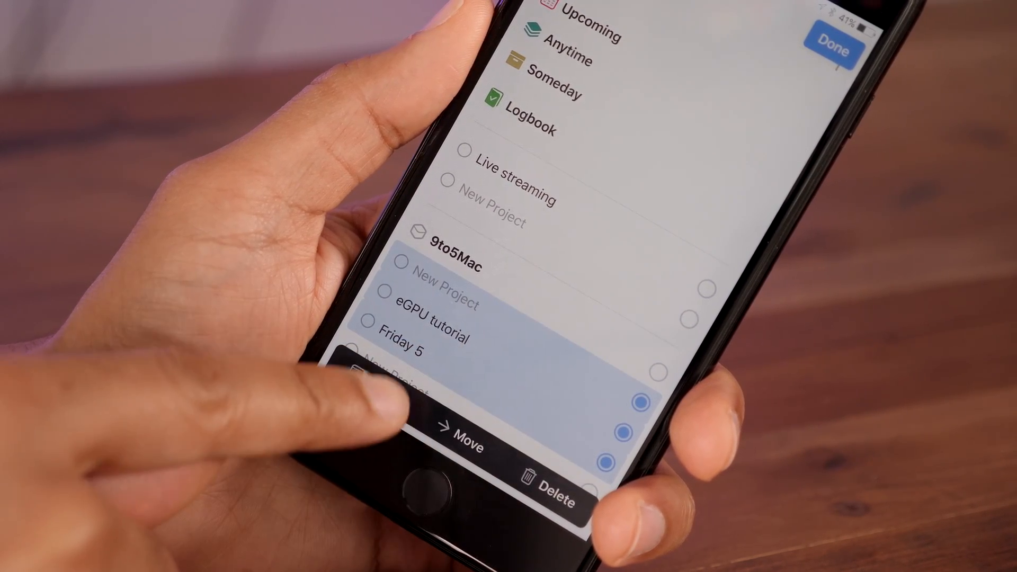
# Step: Bring up the When date picker to schedule the selected 9to5Mac items together
pyautogui.click(466, 445)
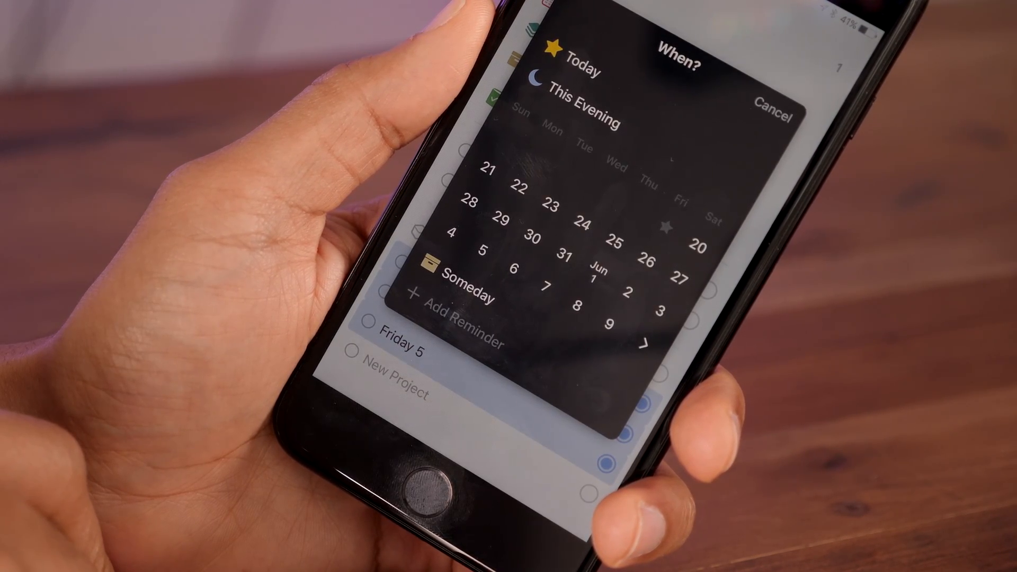